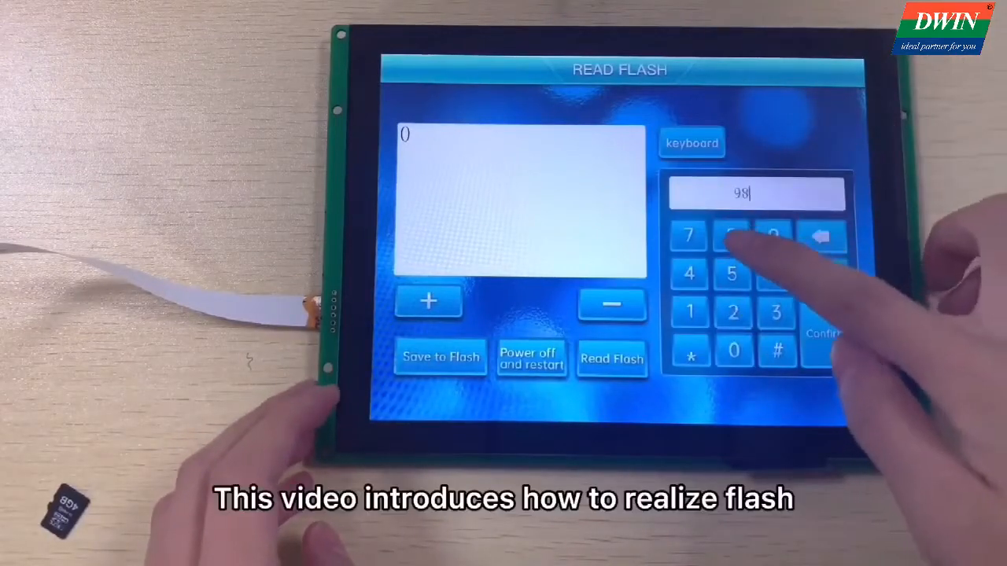
Confirm the keypad entry and tap the − button so the demo panel shows 106.
click(823, 334)
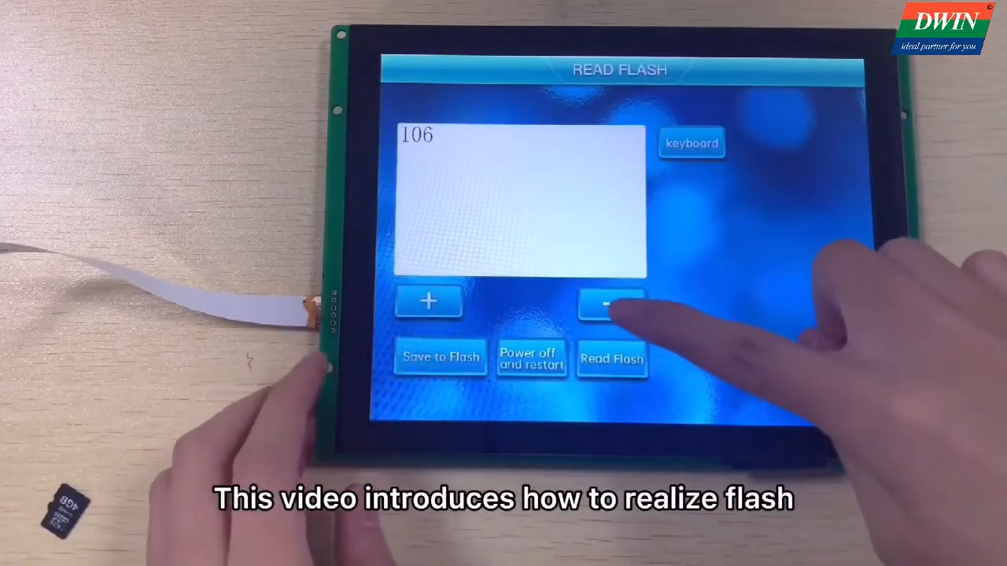
click(612, 303)
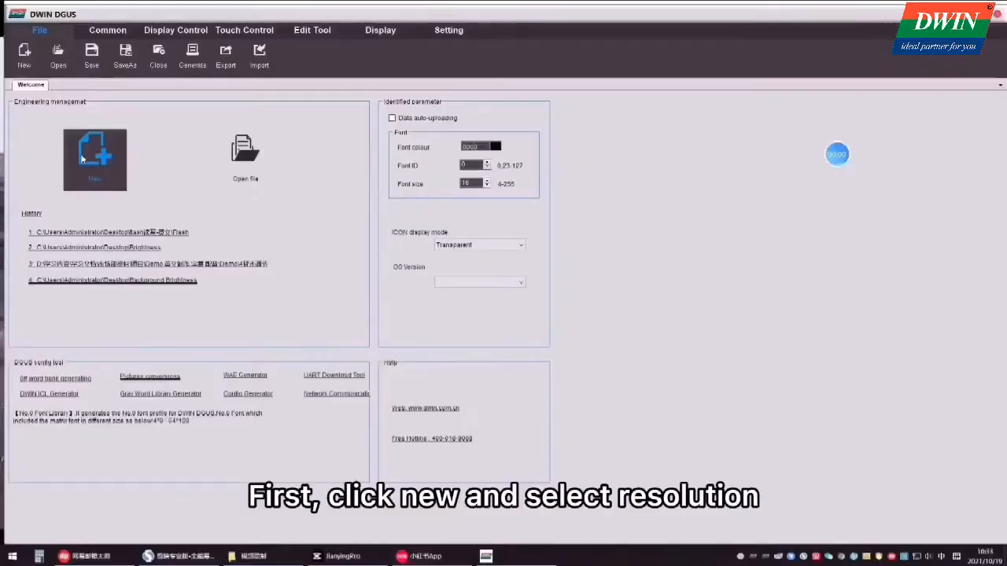
Create a new 1024X768 project saved in a new Flash folder on the Desktop.
click(95, 157)
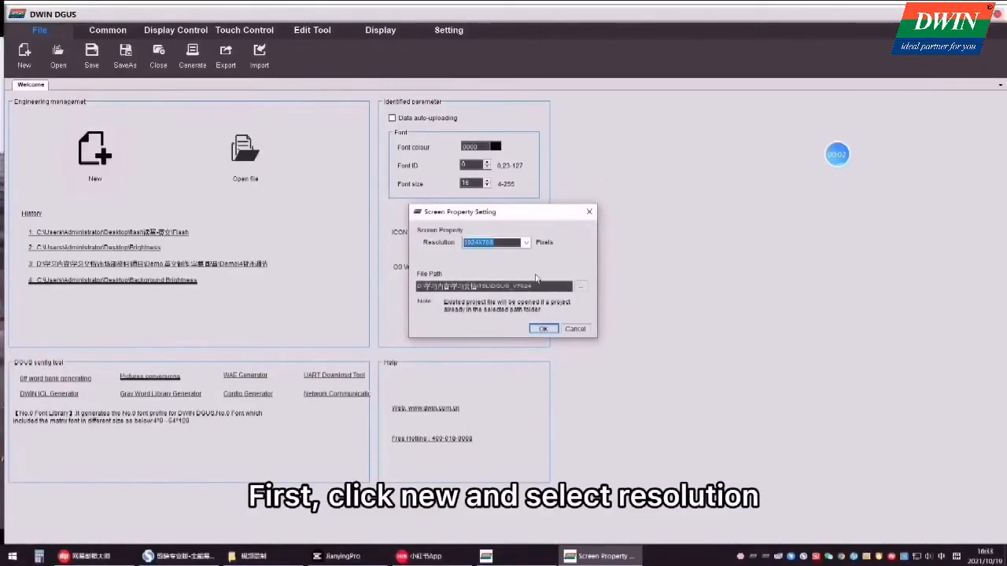
click(580, 285)
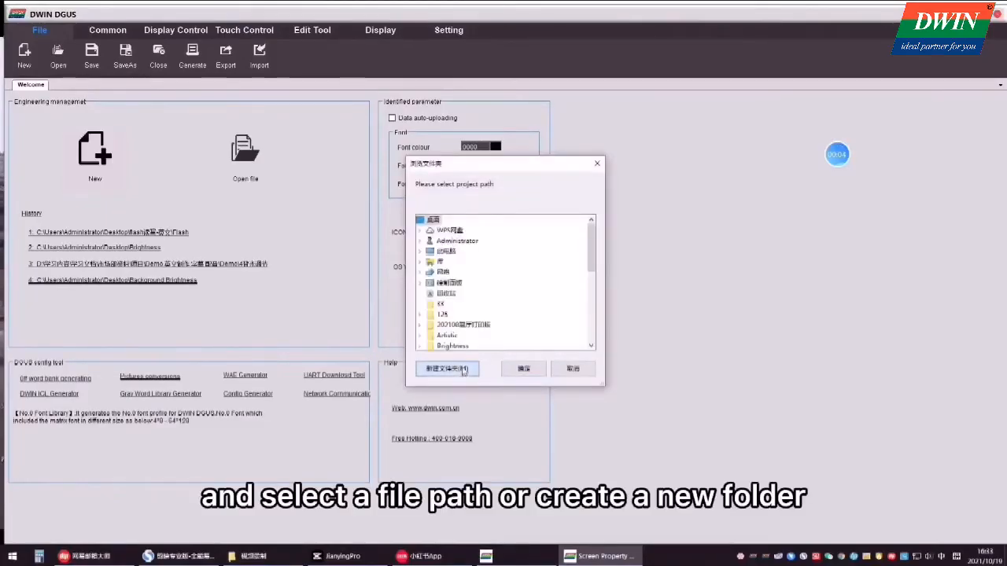
click(447, 368)
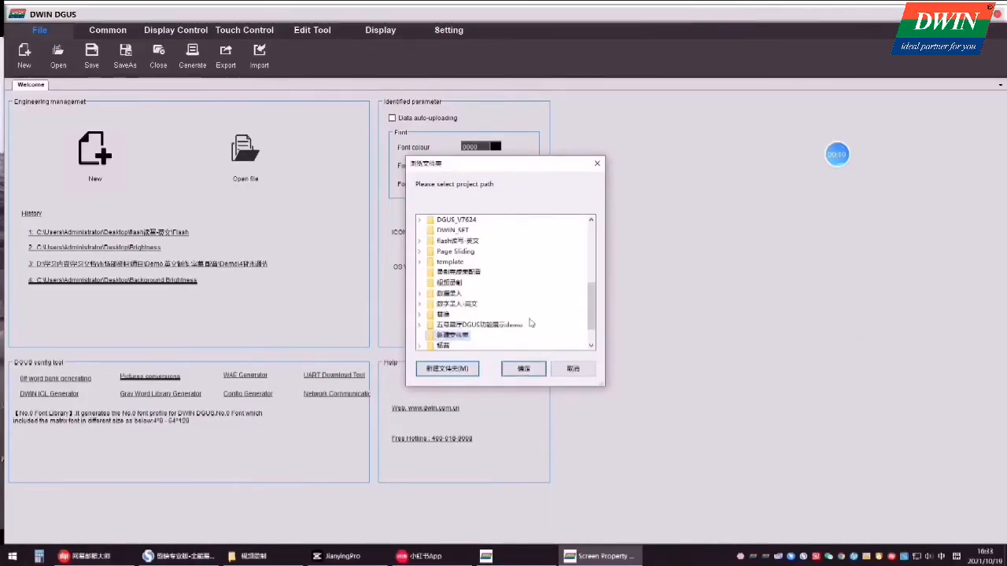
click(523, 369)
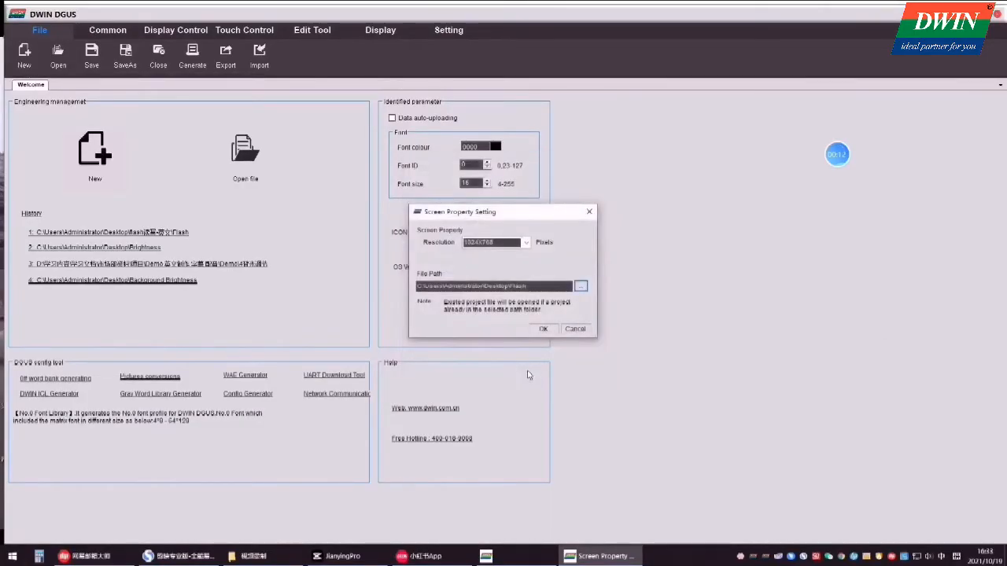
click(543, 329)
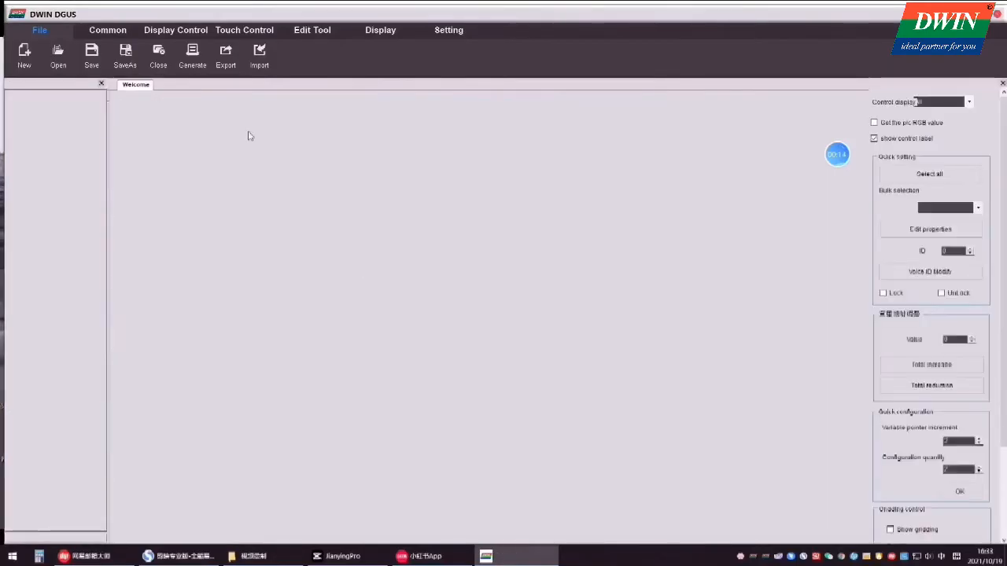
Import background images 0.bmp, 1.bmp and 2.bmp from the flash folder into the project.
click(59, 55)
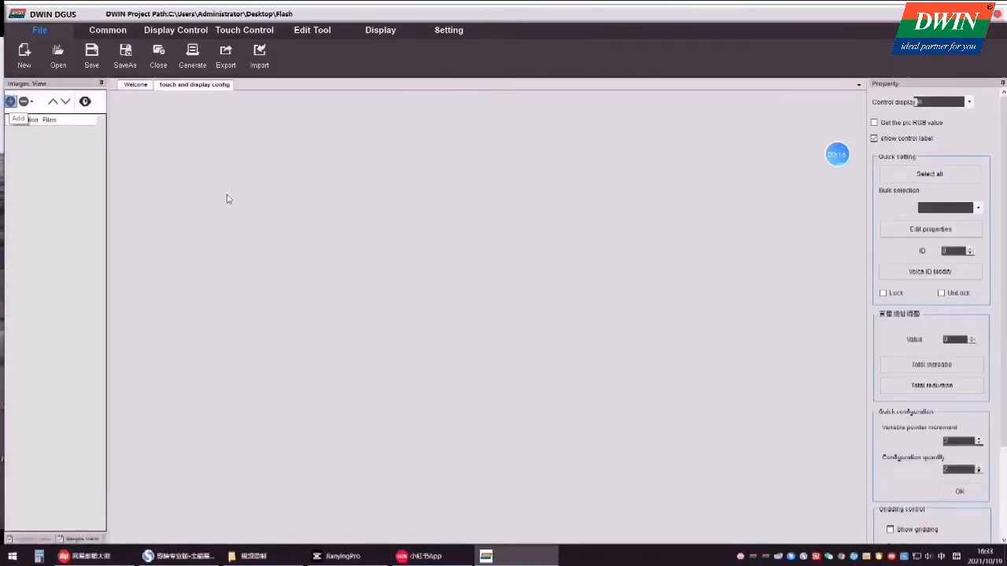
click(259, 55)
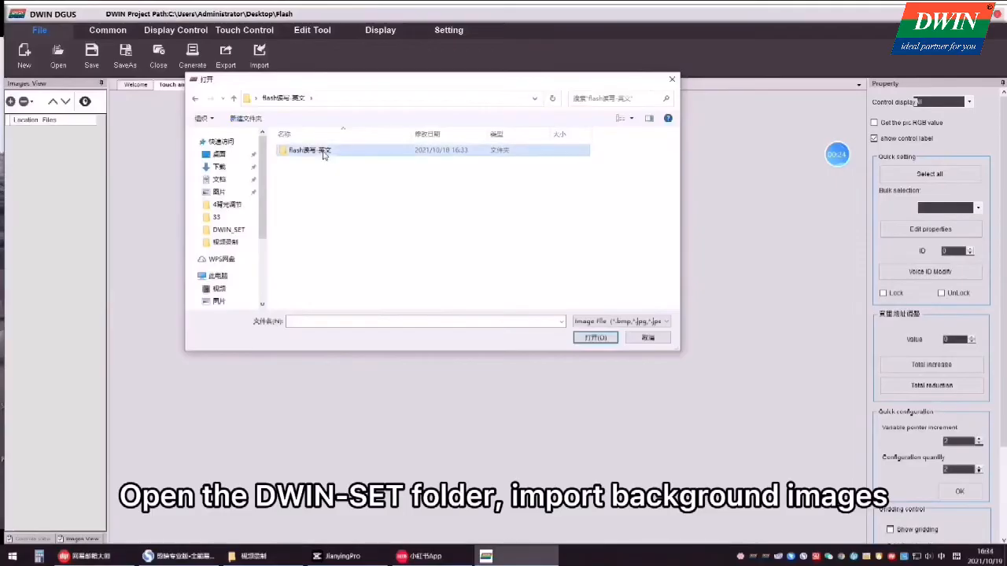
double_click(309, 151)
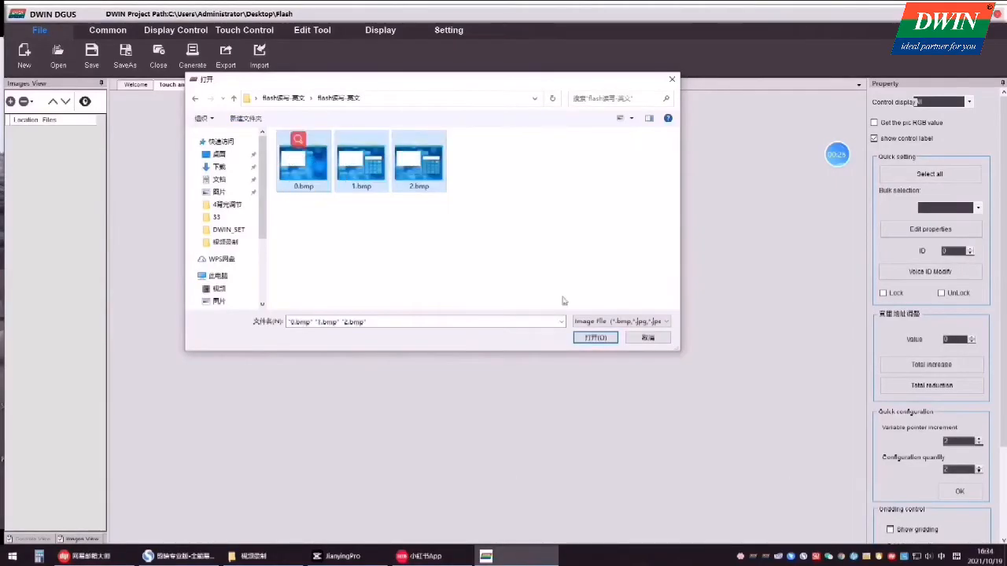
click(595, 337)
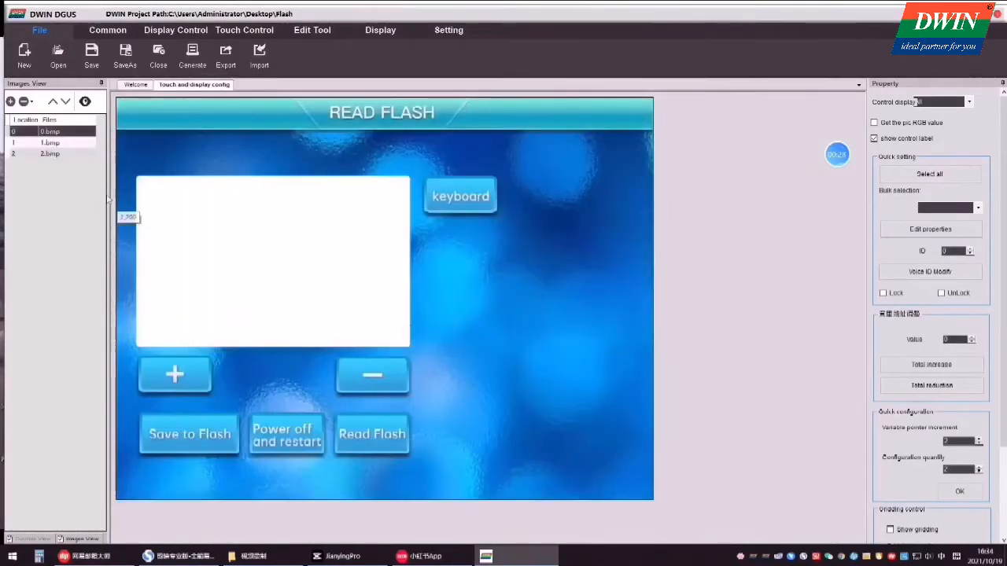
Generate an ICL file named 32 from the background images and save it in DWIN_SET.
click(136, 85)
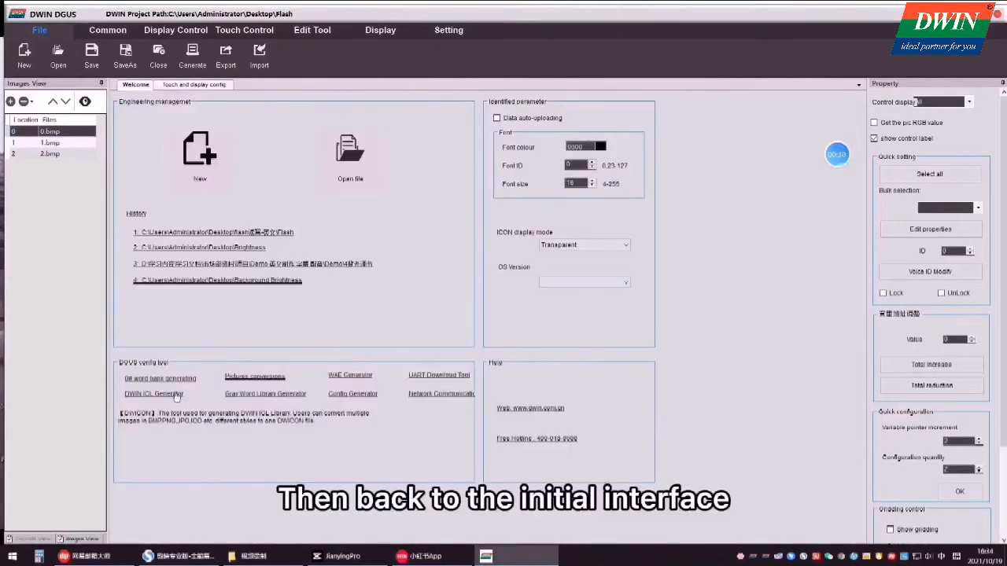
click(153, 393)
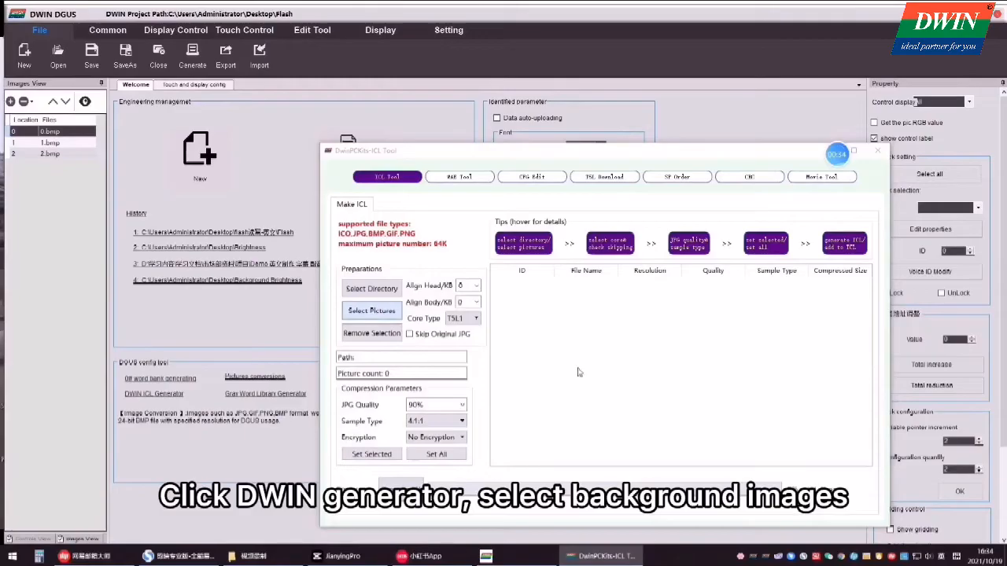
click(370, 310)
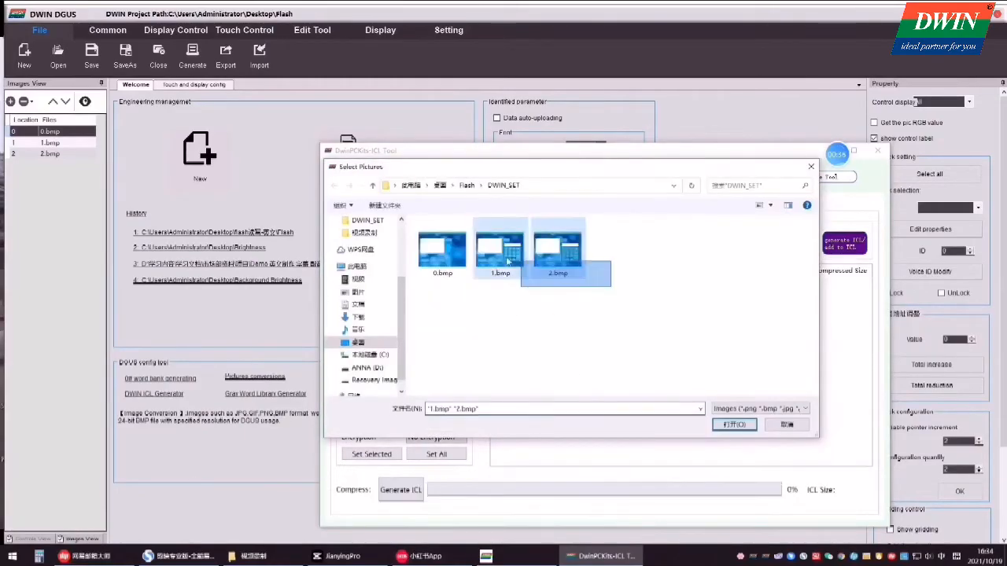
click(733, 424)
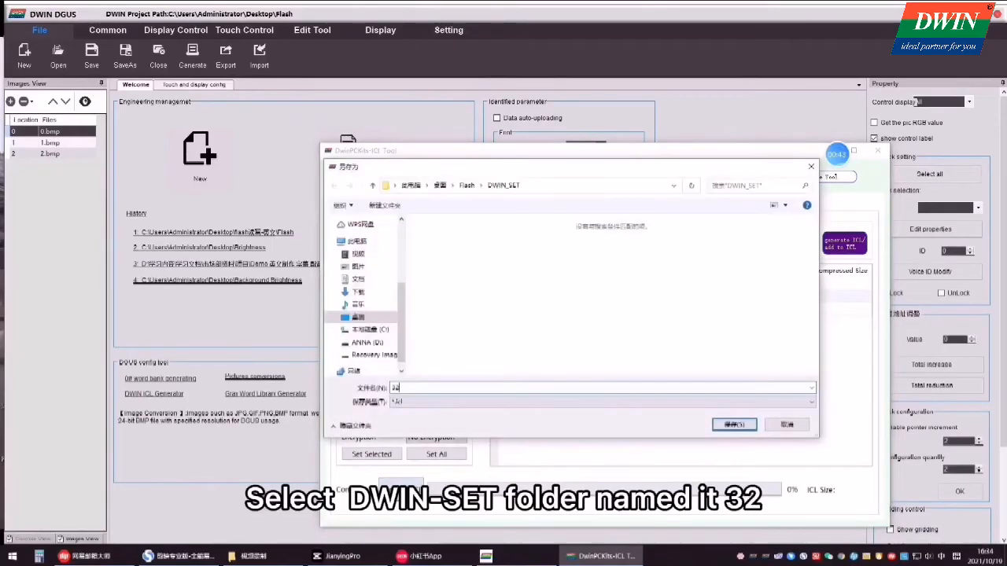
click(733, 424)
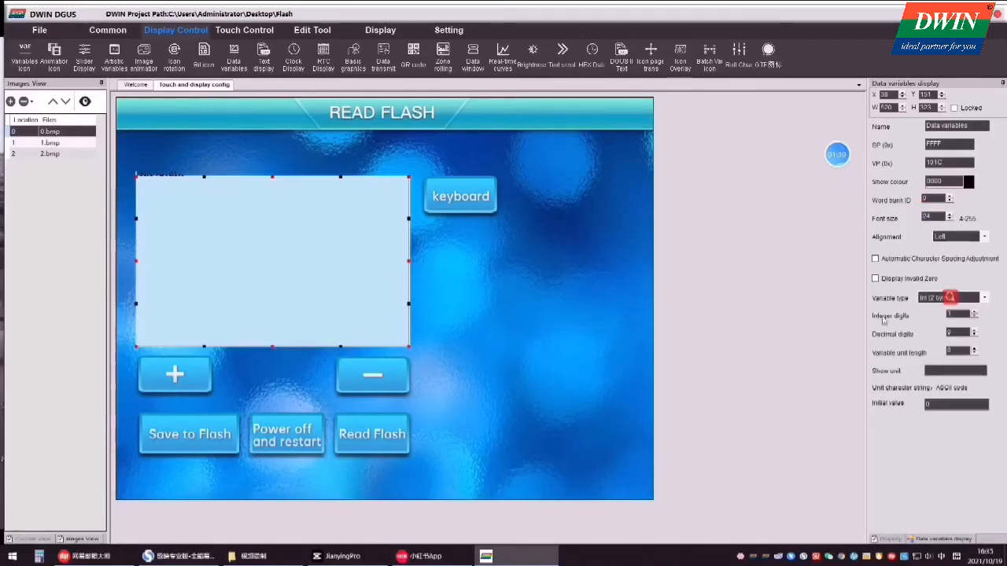
Finish the data variable display (VP 101C, font size 24) and move on to Touch Control.
click(244, 30)
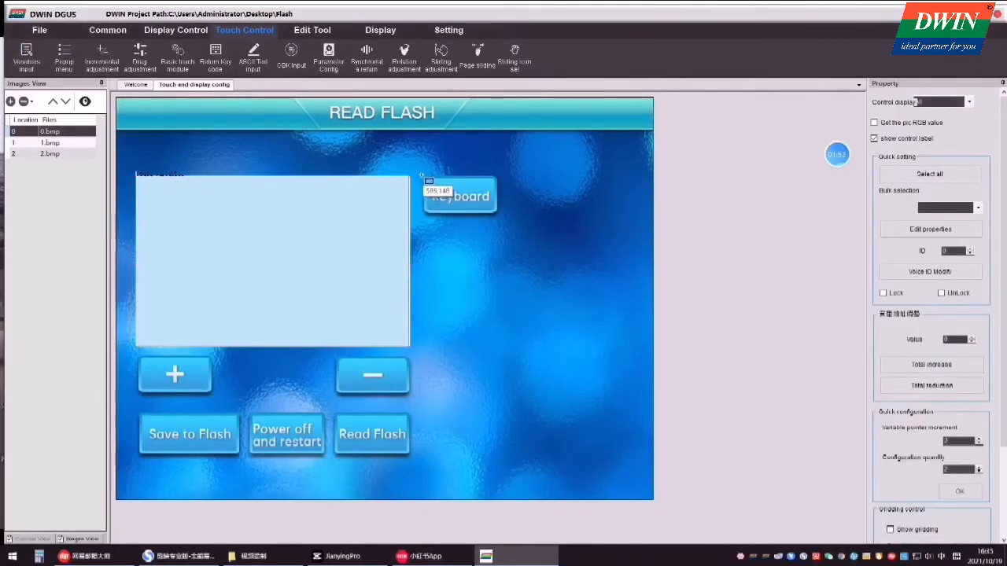
Add a variable data input on the keyboard button with direct display and the keypad from page 1.bmp.
click(460, 195)
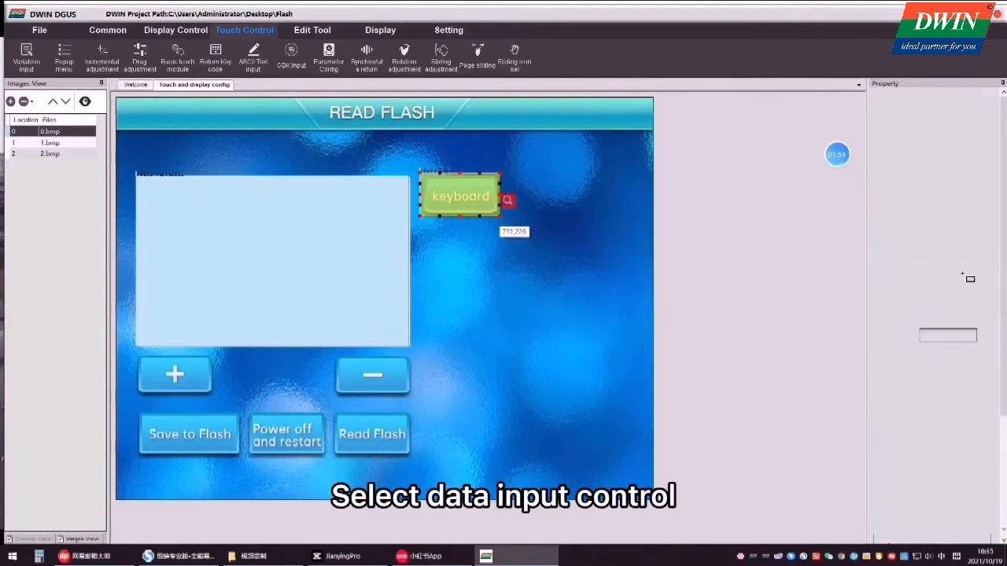
click(461, 196)
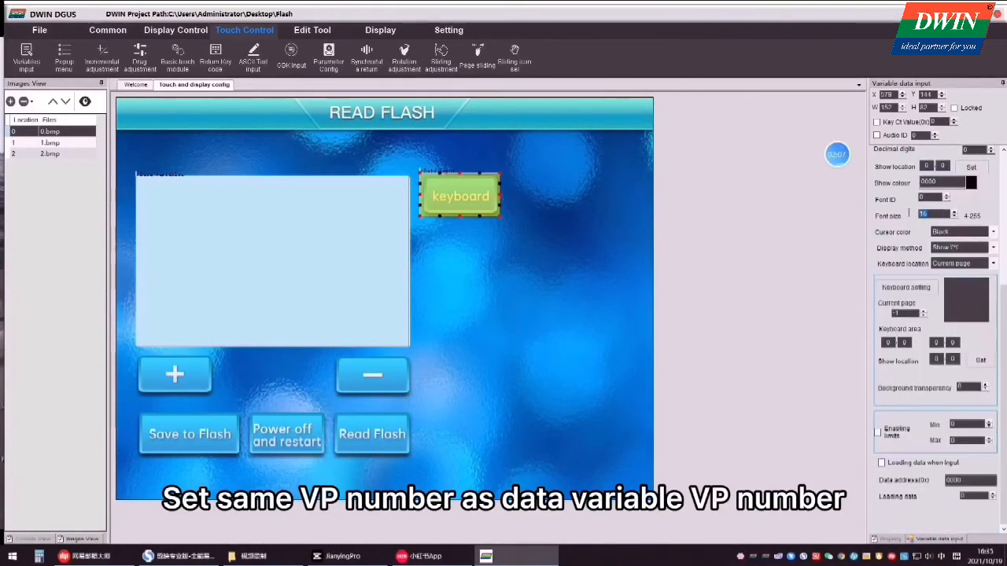
click(993, 264)
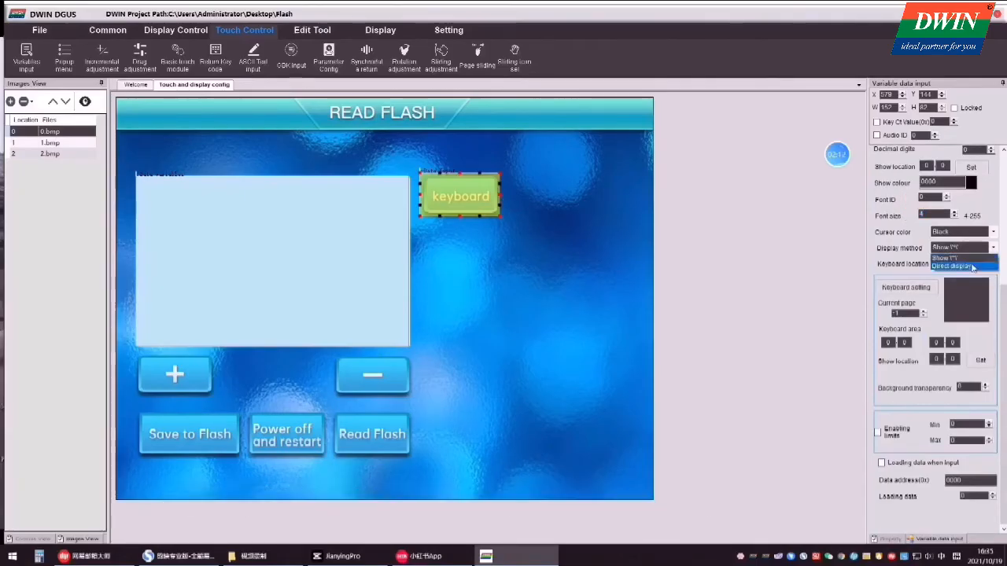
click(952, 266)
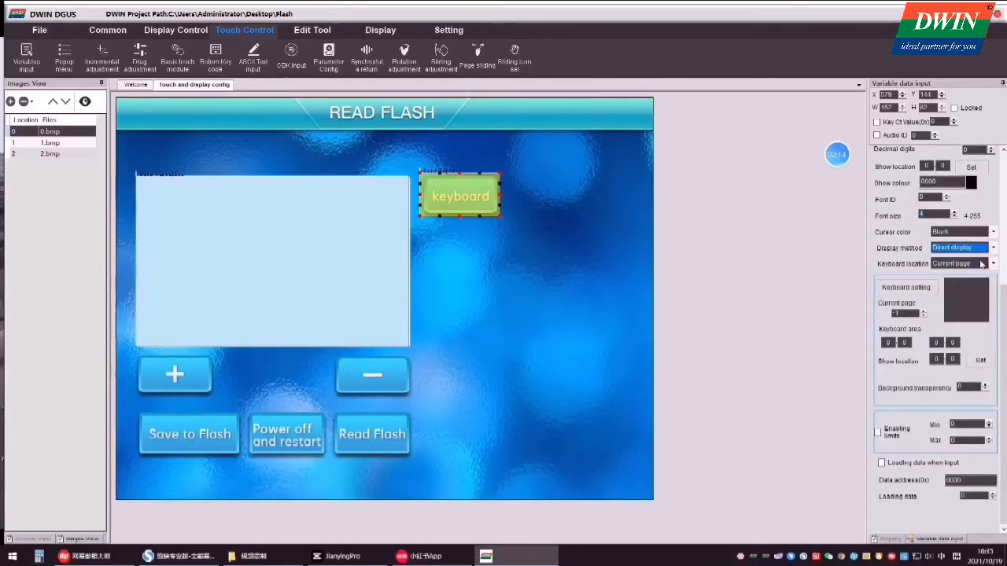
click(958, 264)
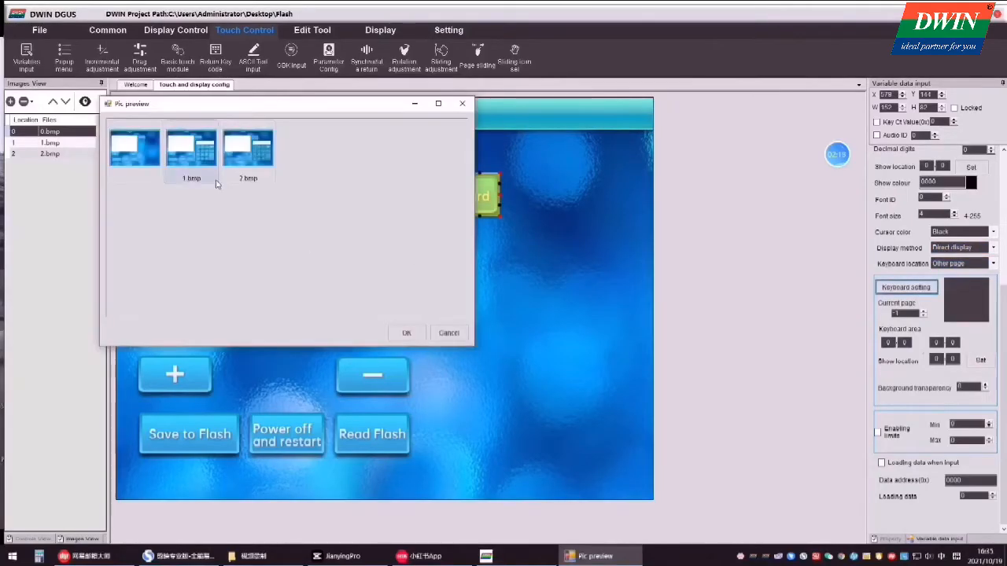
click(406, 333)
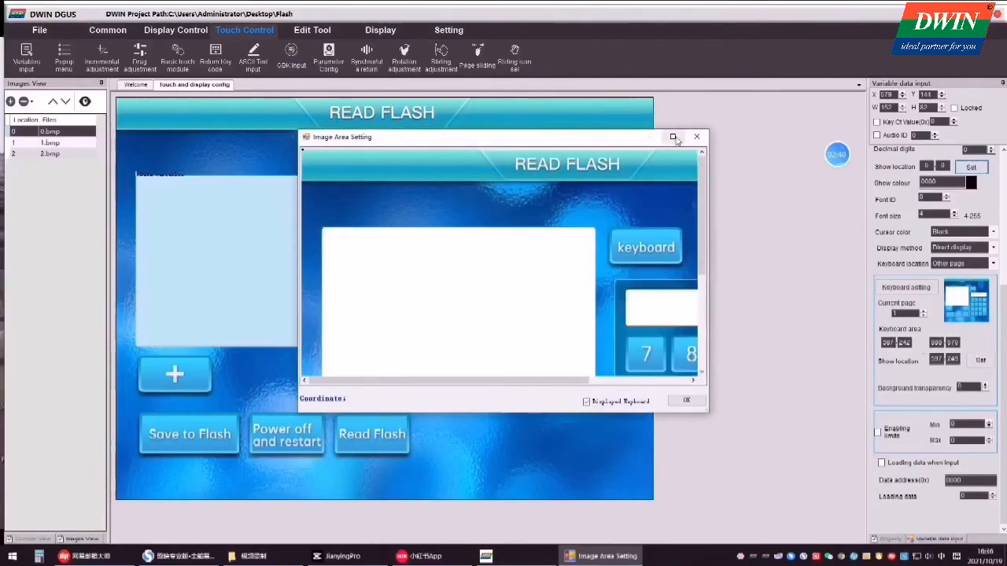
click(672, 136)
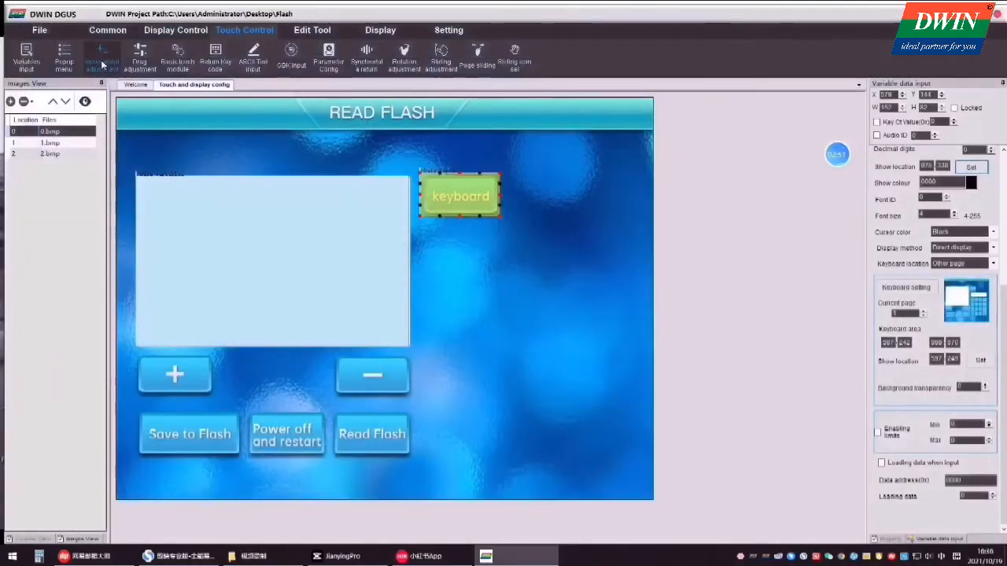
Place incremental adjustment controls over the + and − buttons and set their parameters.
click(102, 57)
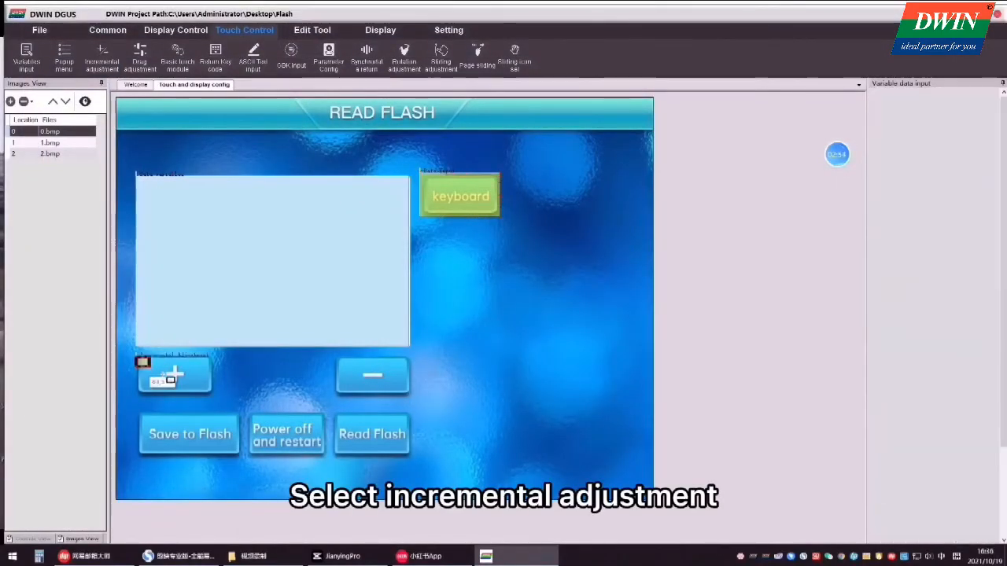
click(102, 53)
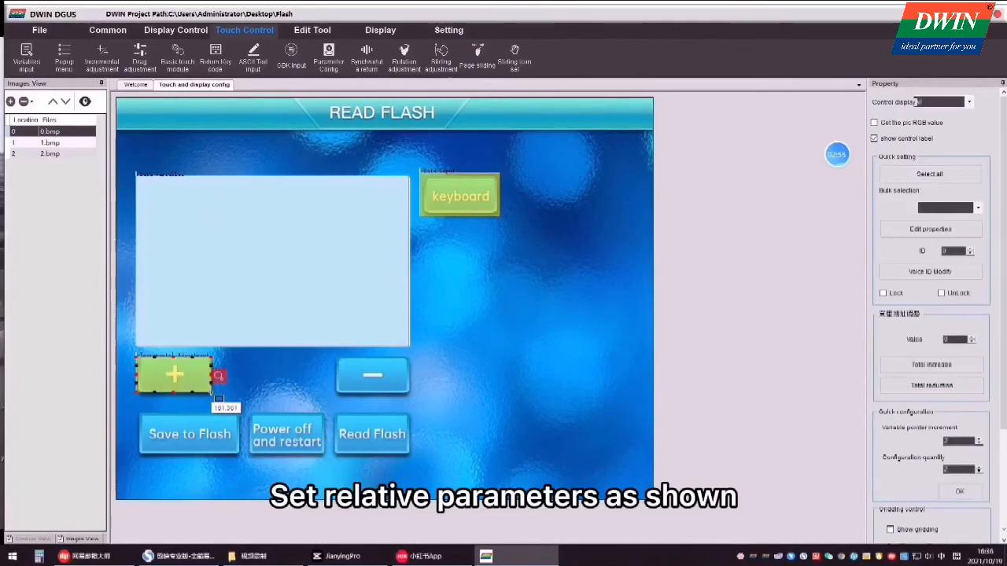
click(174, 376)
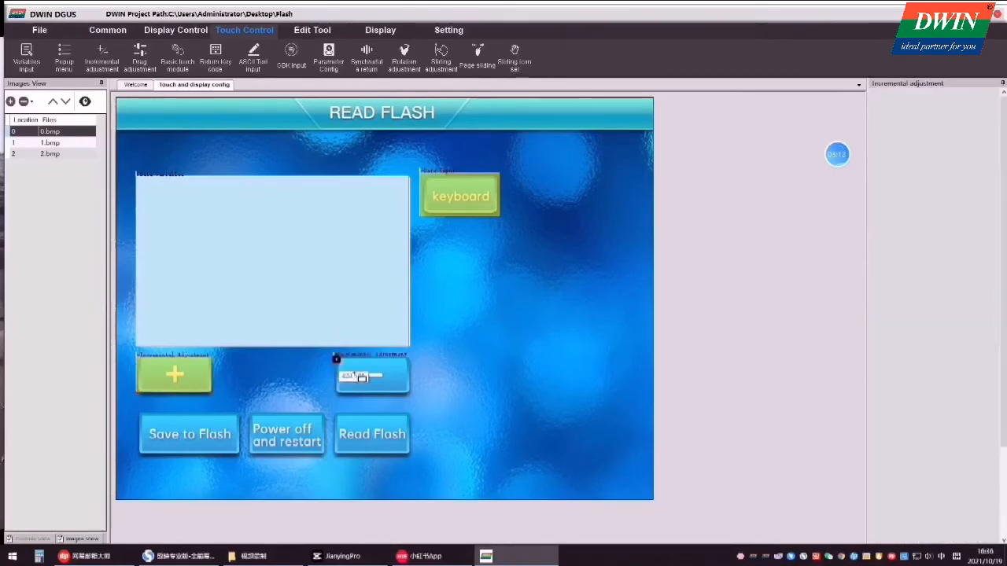
click(372, 375)
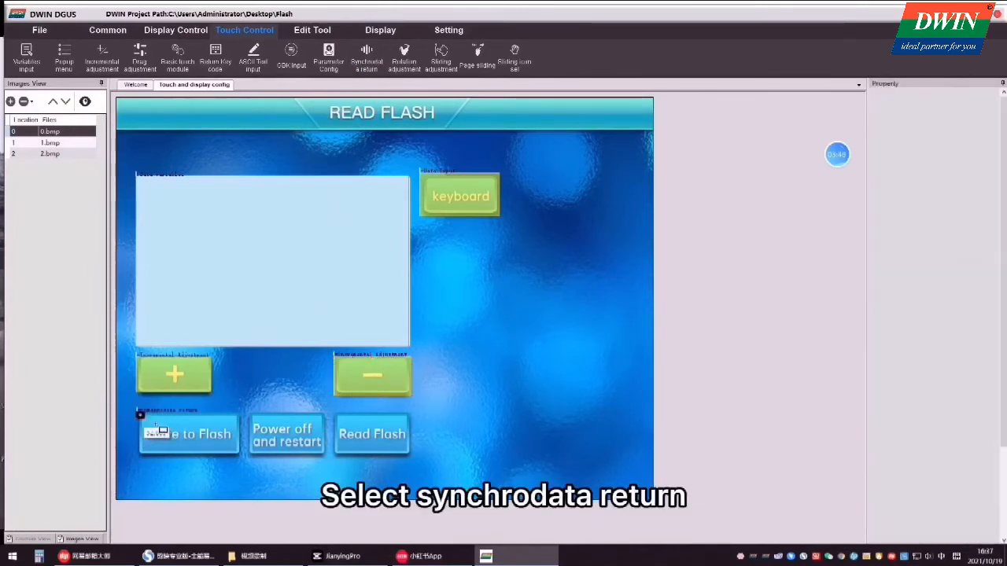
Add sync-return controls over Save to Flash (mode 0x01) and Power off and restart.
click(189, 434)
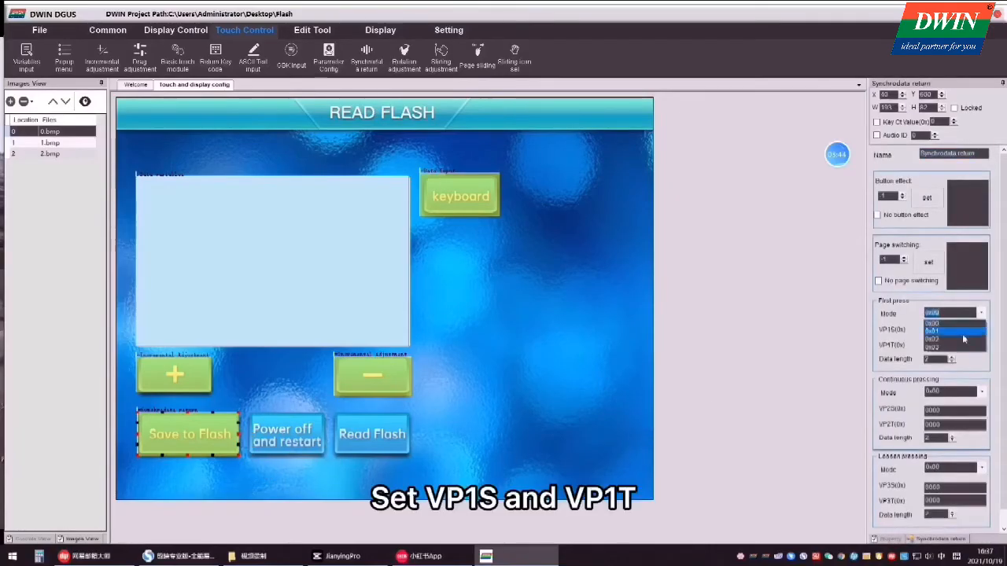
click(932, 330)
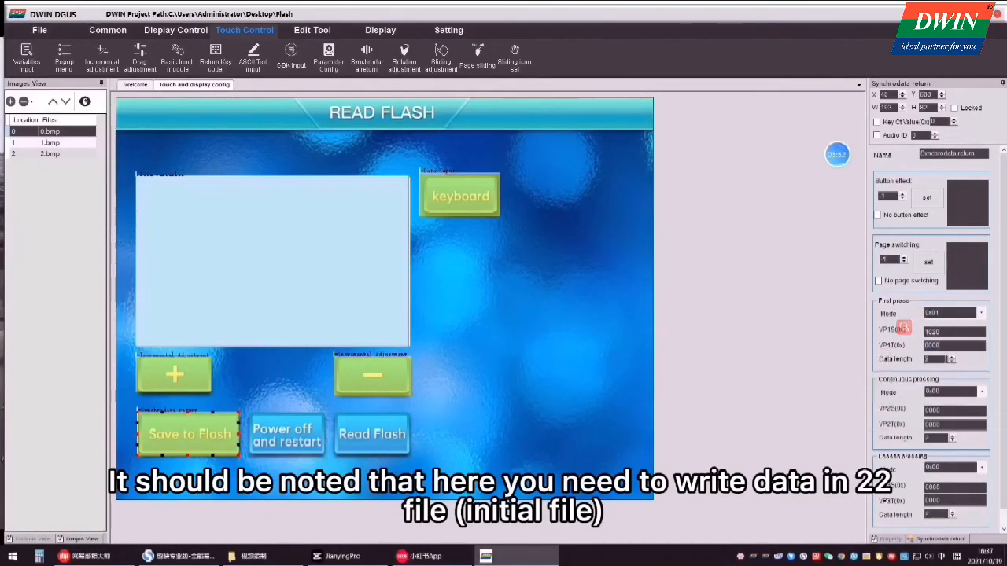
mouse_move(897, 360)
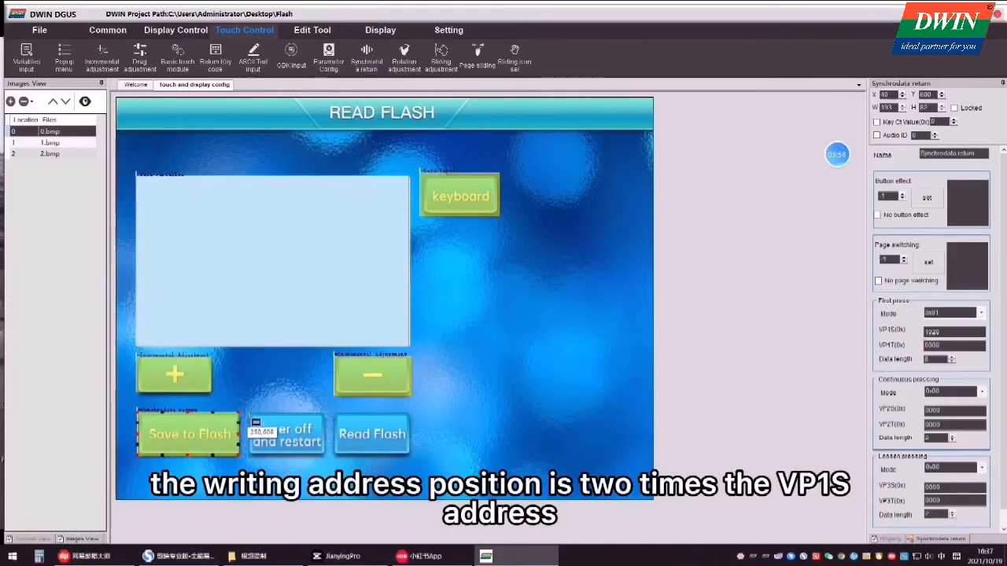
click(286, 434)
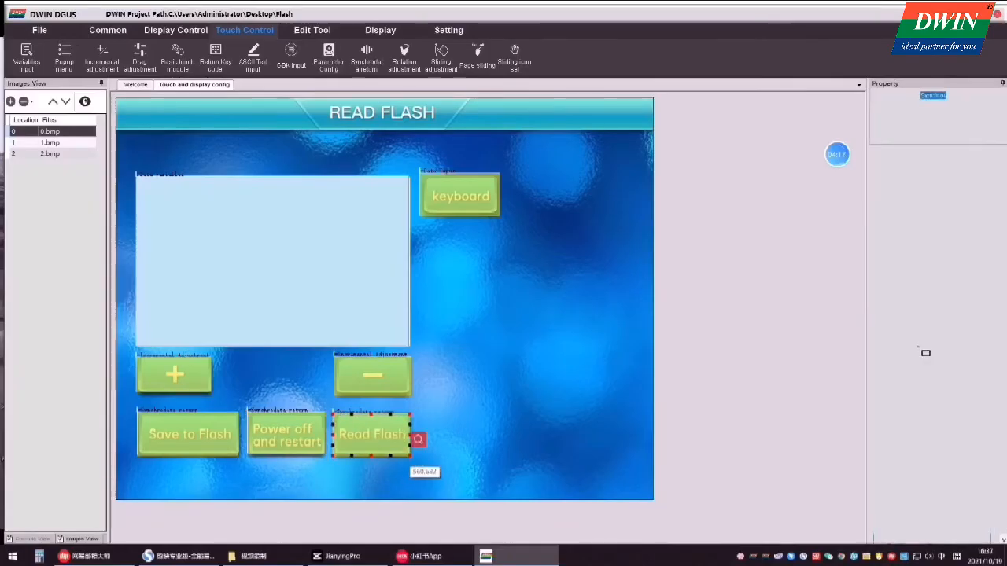
Add a sync-return control over Read Flash with its mode set, then save the project.
click(371, 434)
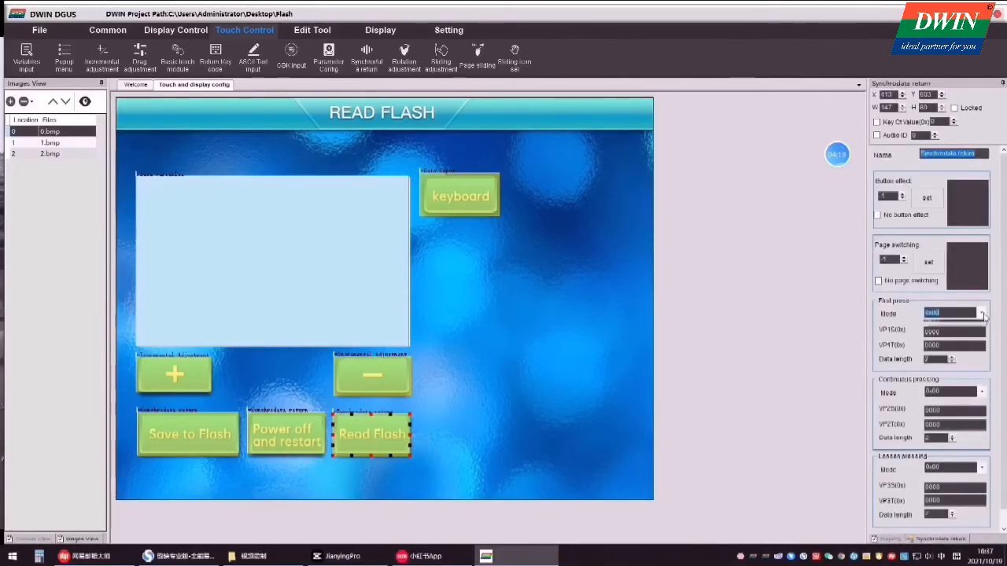
click(981, 313)
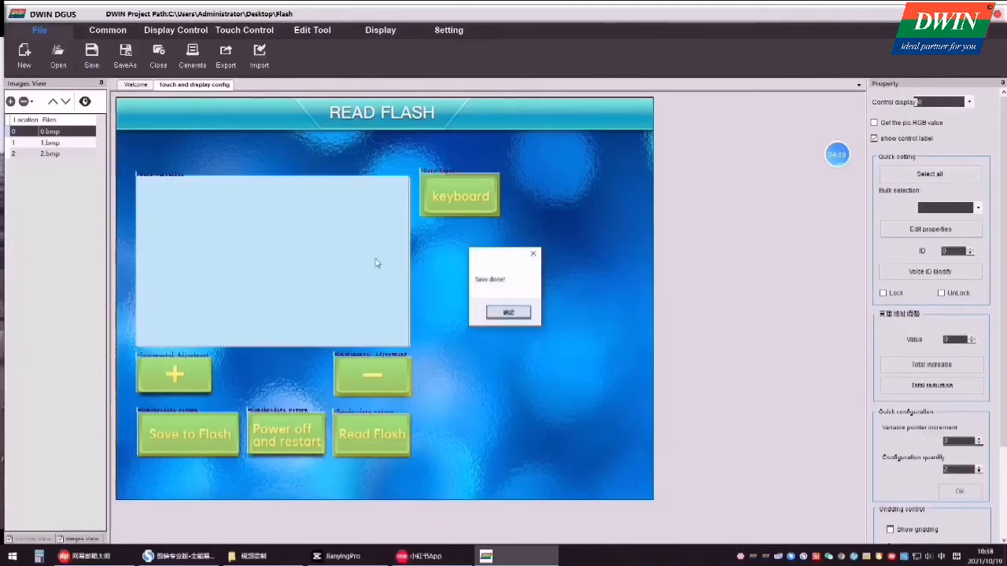
click(508, 312)
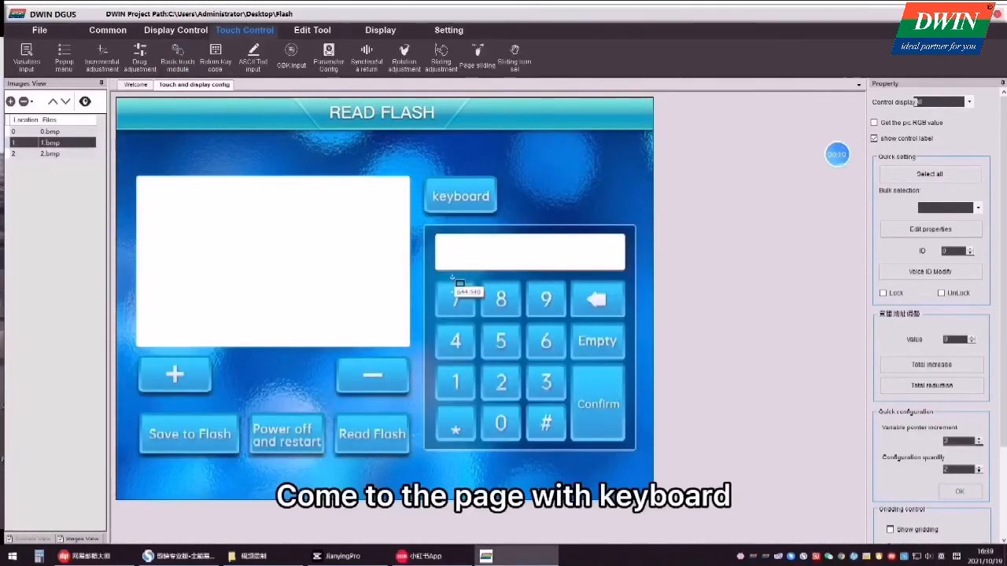
Add basic touch controls with key values over the 7, 8, 9 and 4 keypad keys.
click(454, 300)
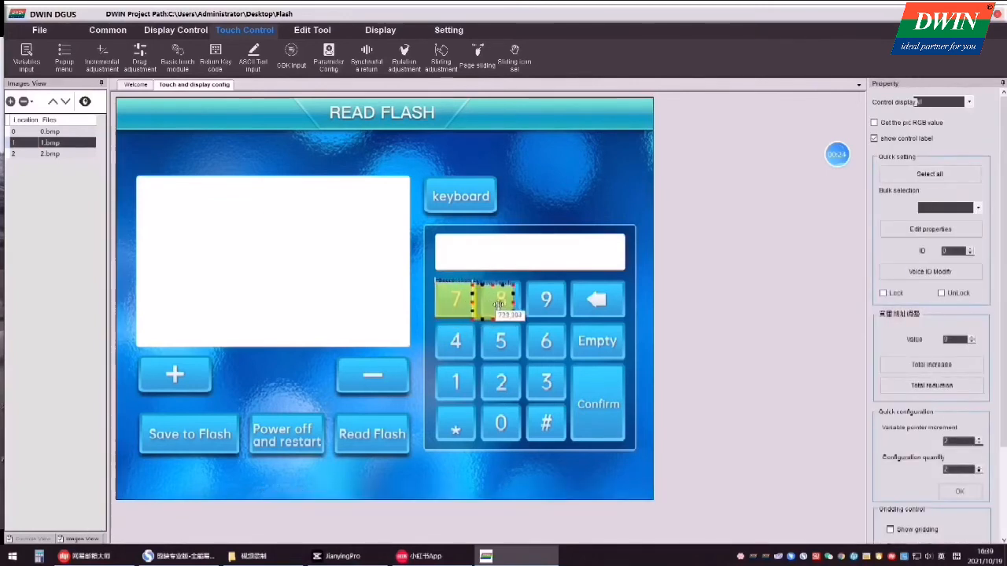
click(500, 299)
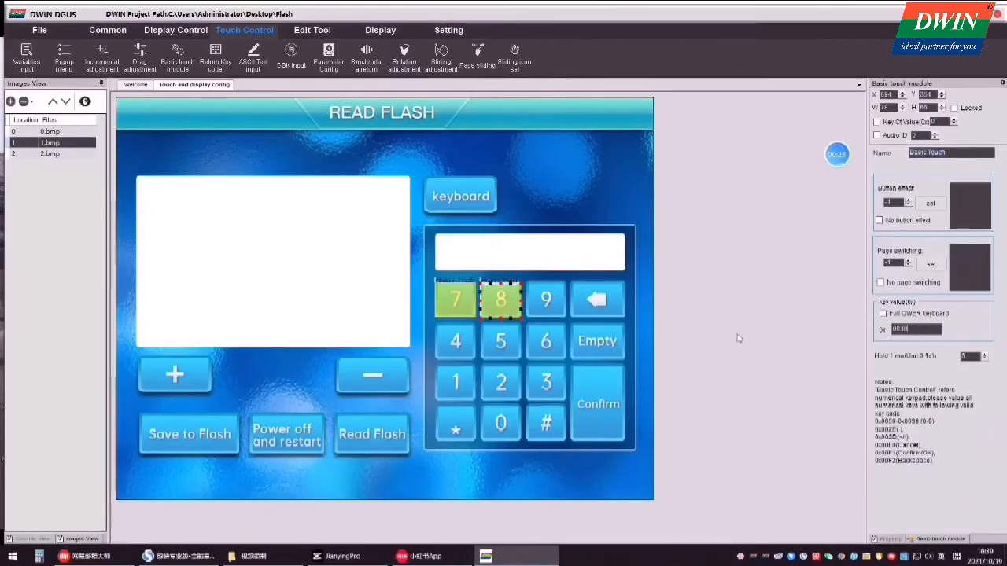
click(519, 299)
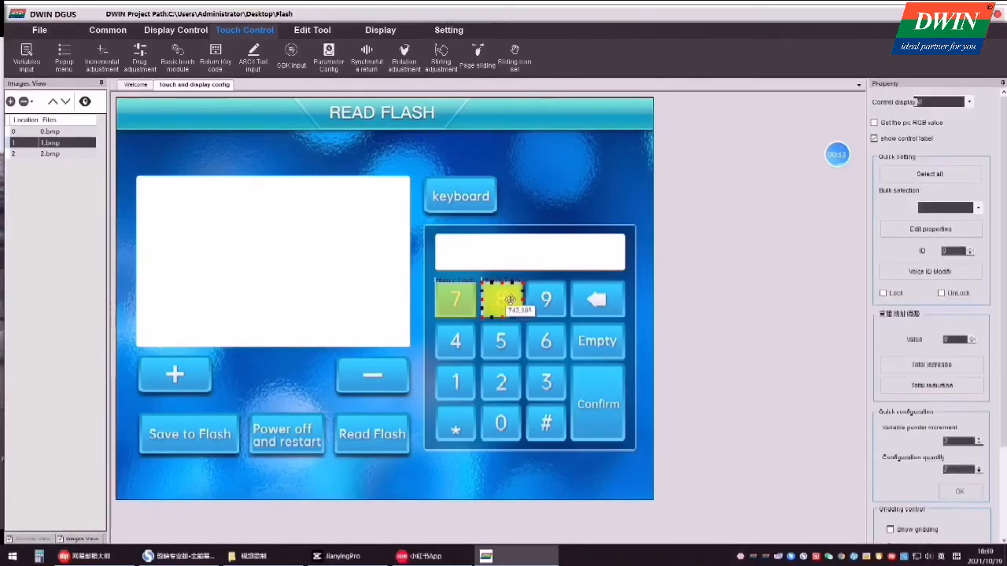
click(545, 299)
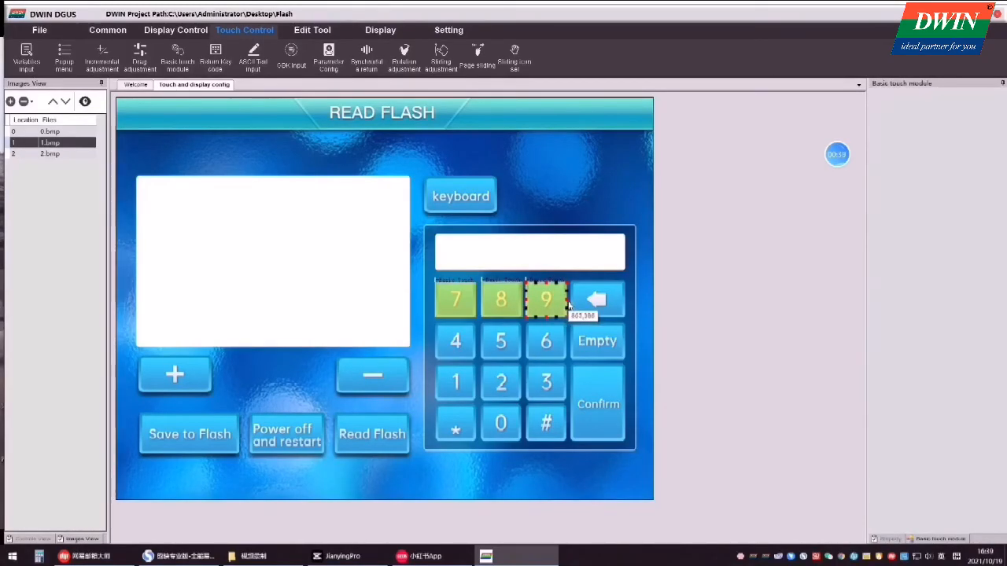
click(455, 340)
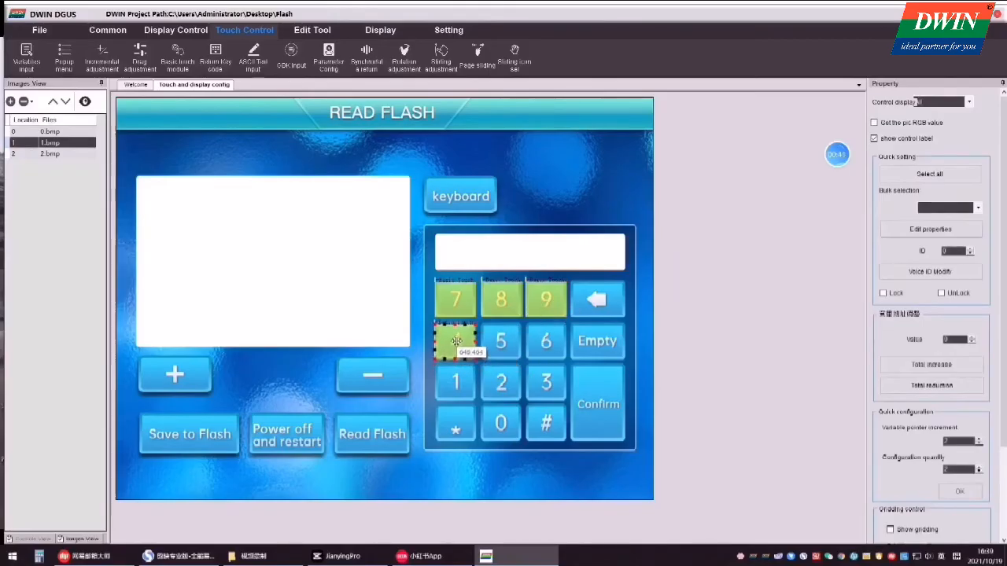
click(455, 341)
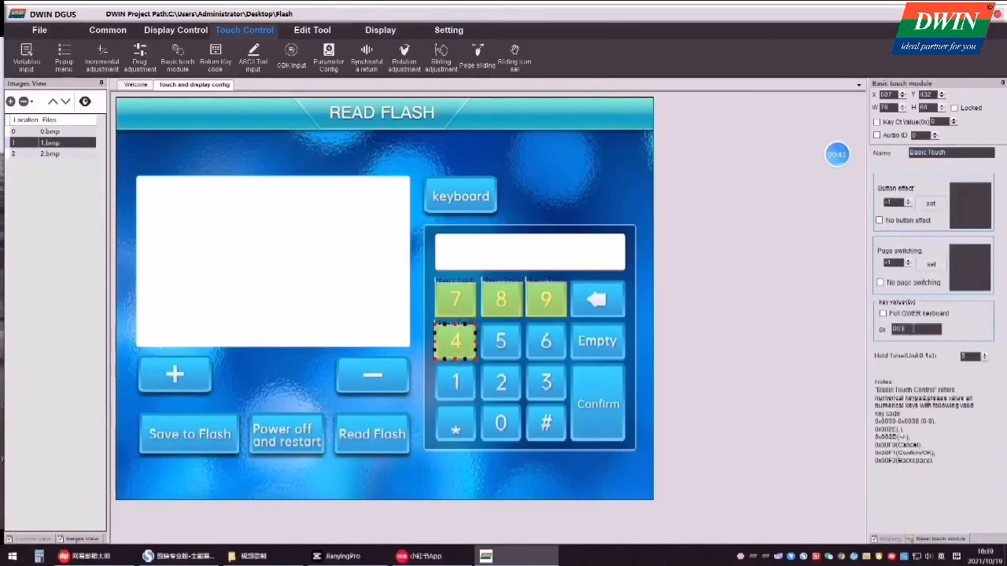
click(501, 423)
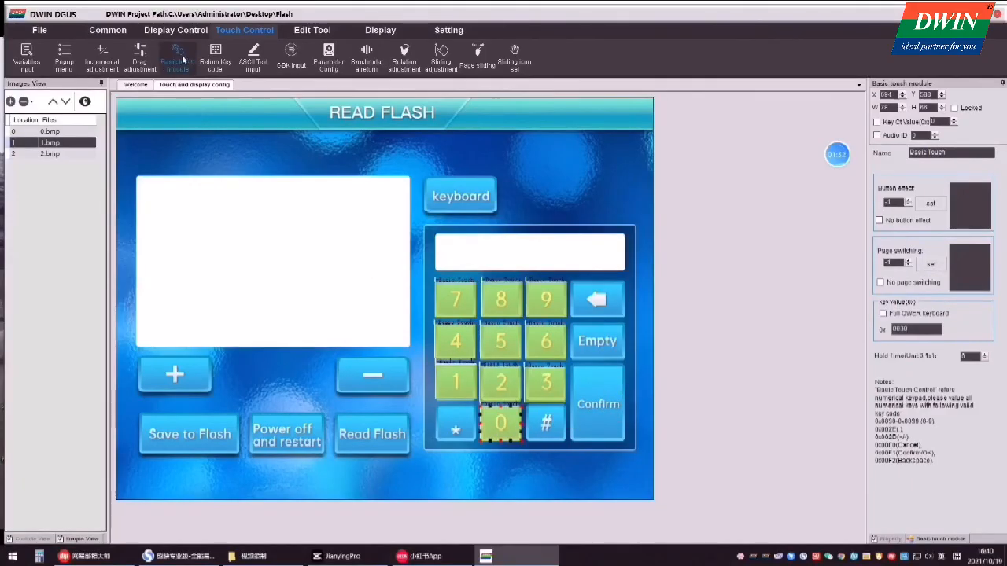
Add a basic touch control over the Confirm key with key value 00F1.
click(597, 403)
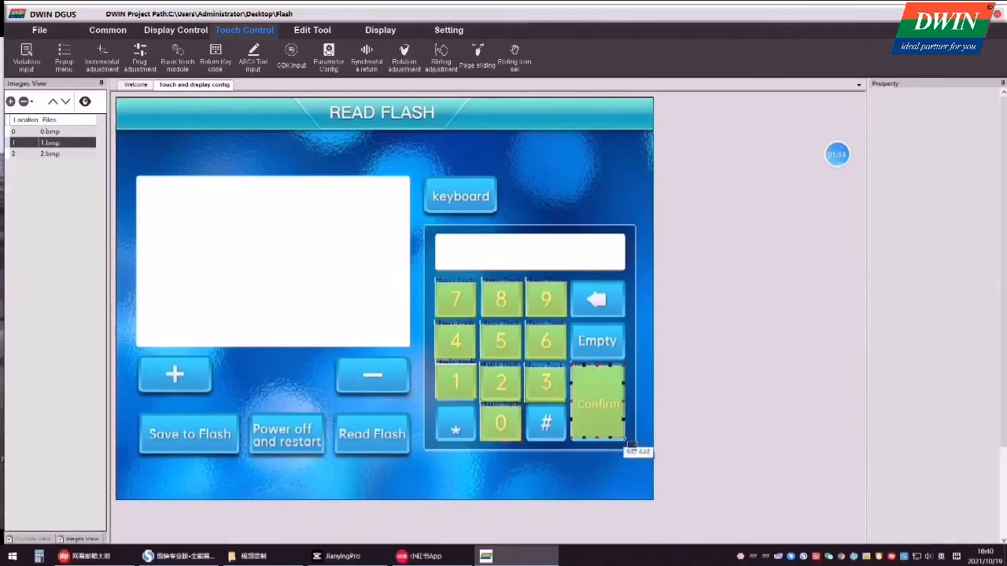
click(597, 403)
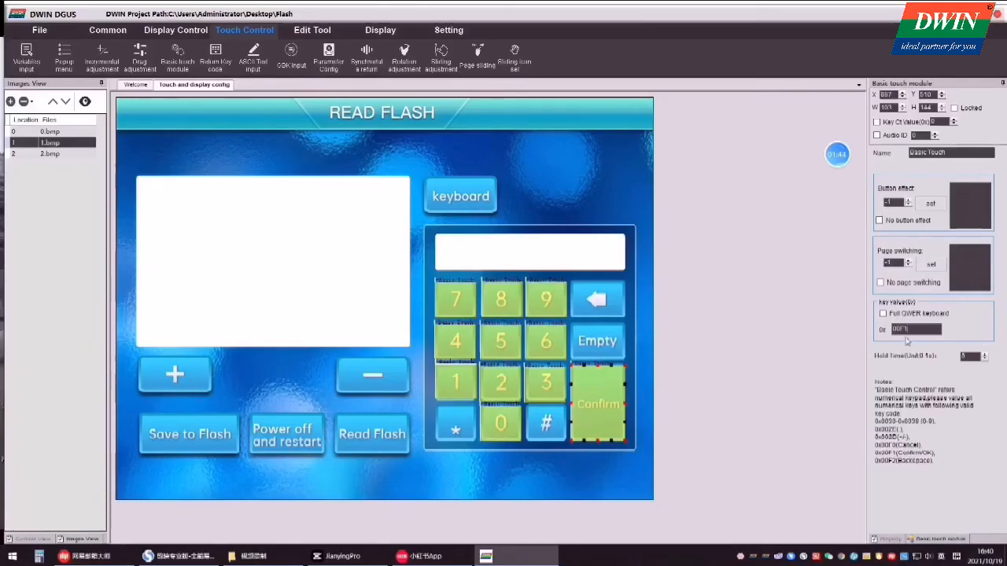
click(39, 30)
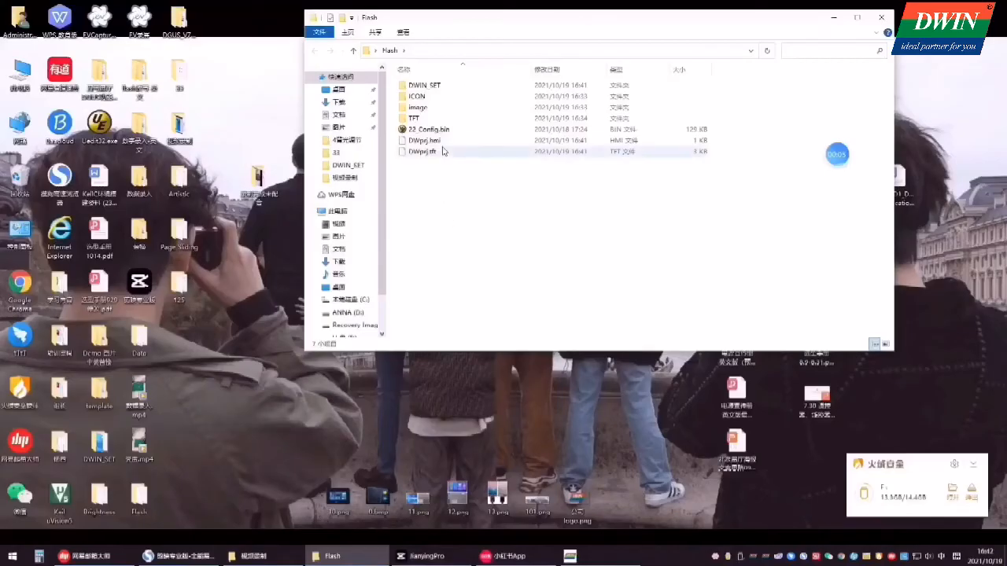
Permanently delete the old DWIN_SET folder from the USB drive.
click(425, 84)
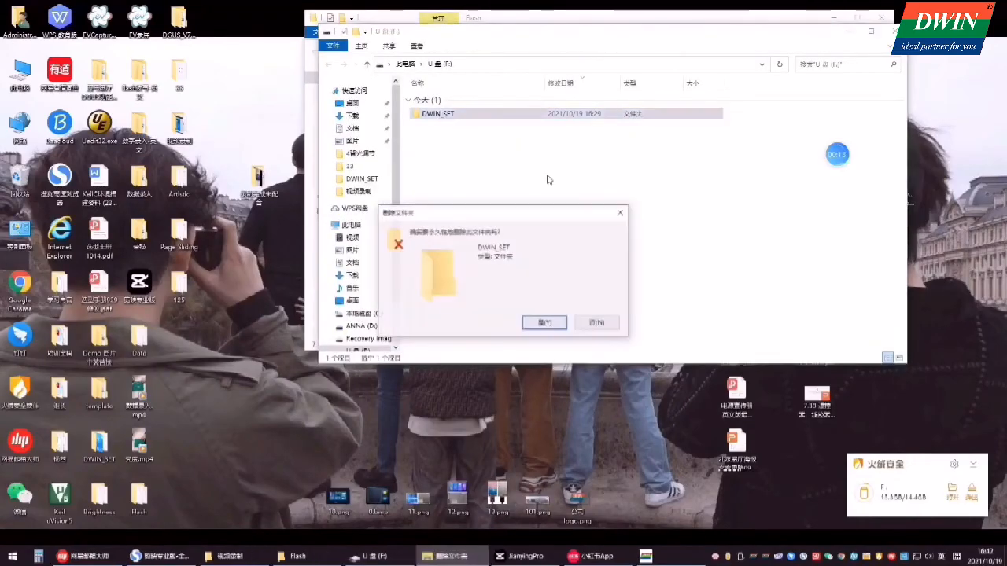
click(545, 323)
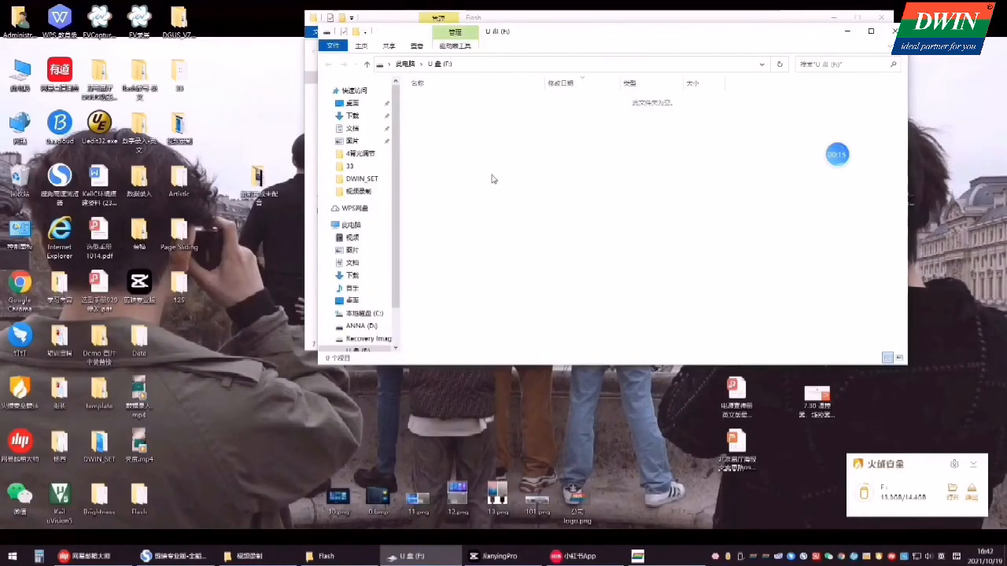